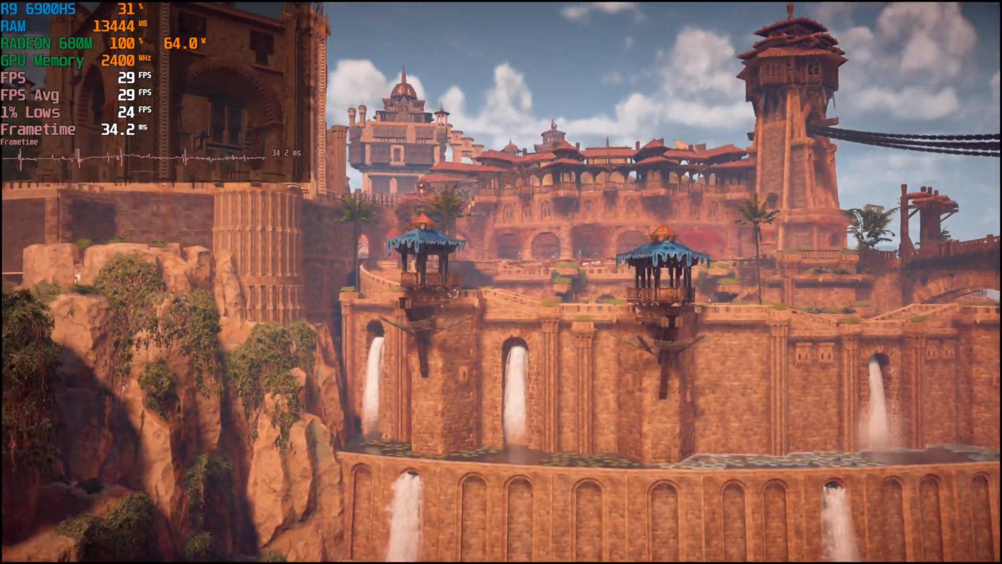
pyautogui.moveTo(501, 282)
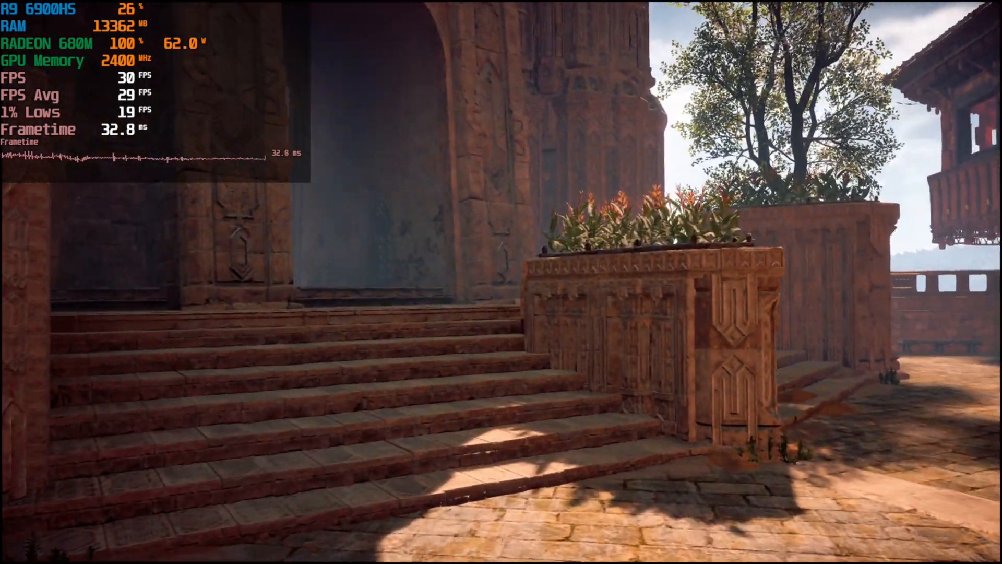
pyautogui.moveTo(501, 282)
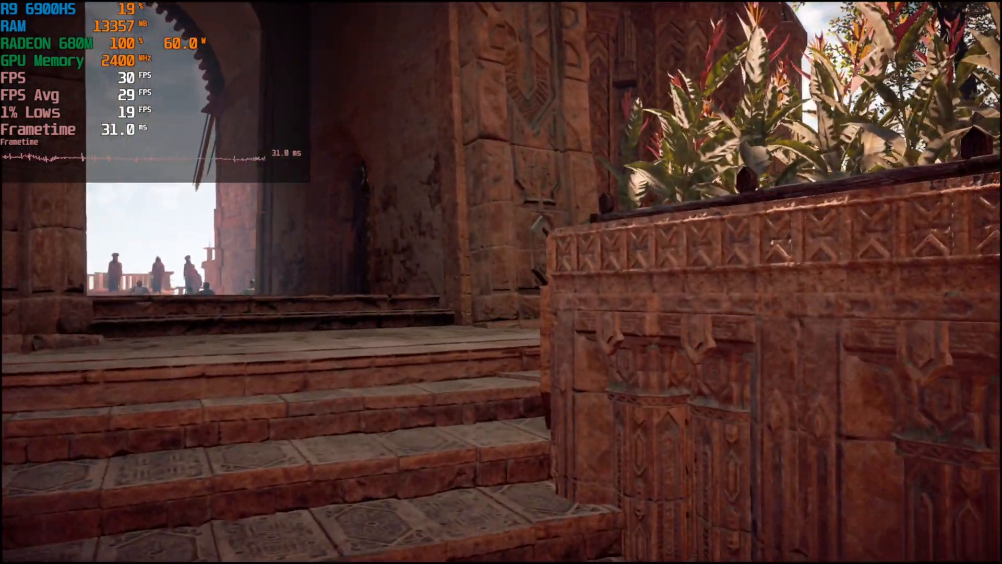
pyautogui.moveTo(501, 282)
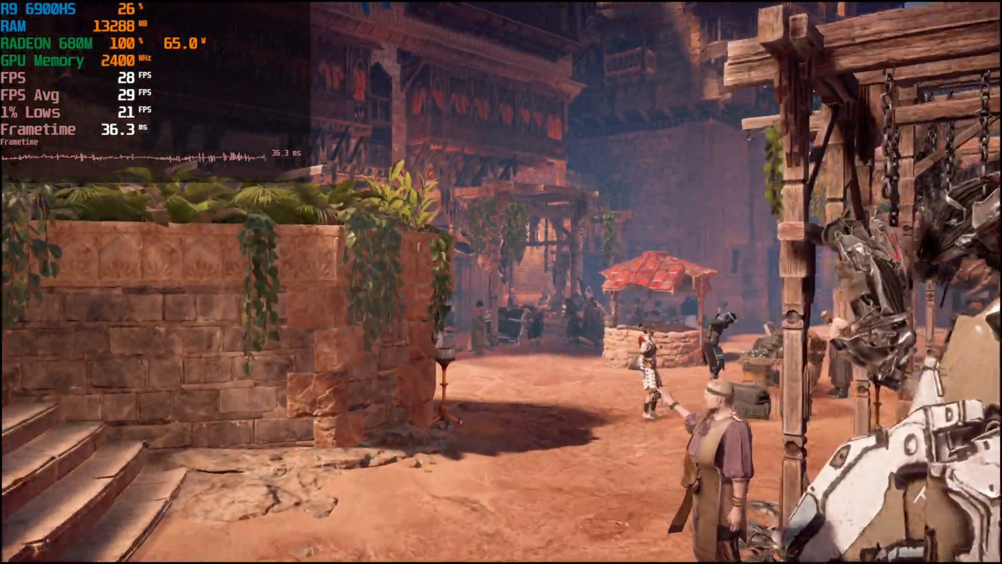
pyautogui.moveTo(501, 282)
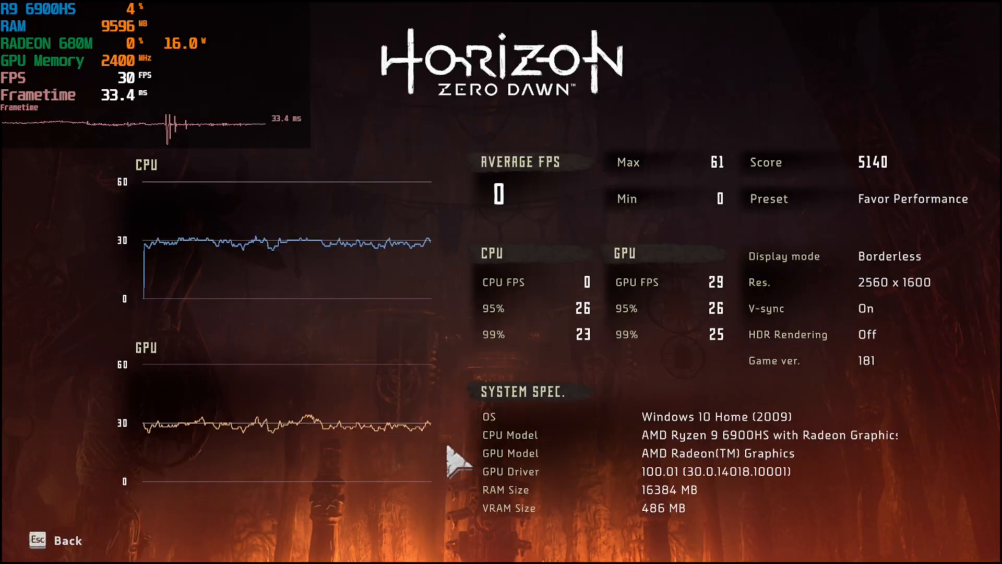
pyautogui.moveTo(179, 502)
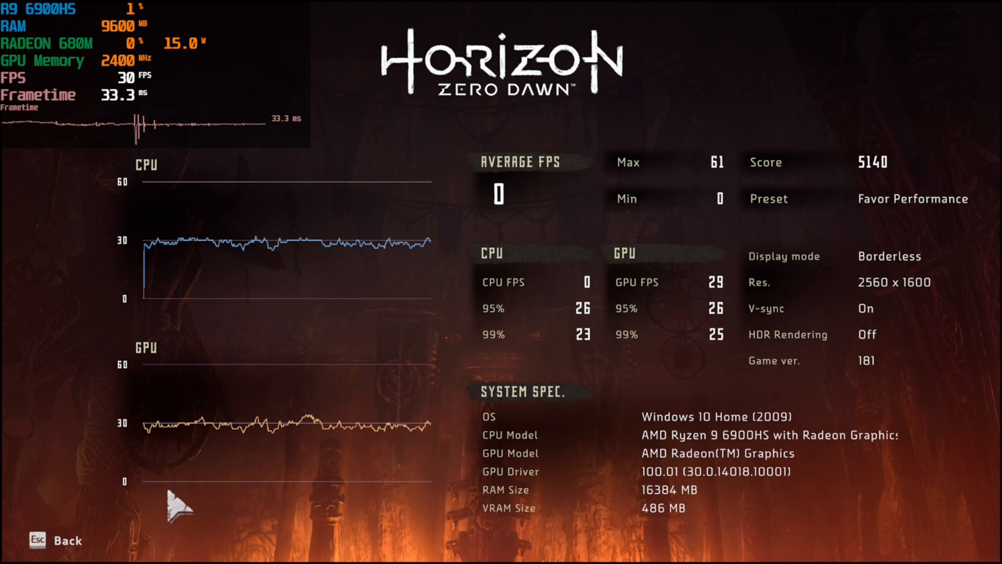
pyautogui.moveTo(194, 485)
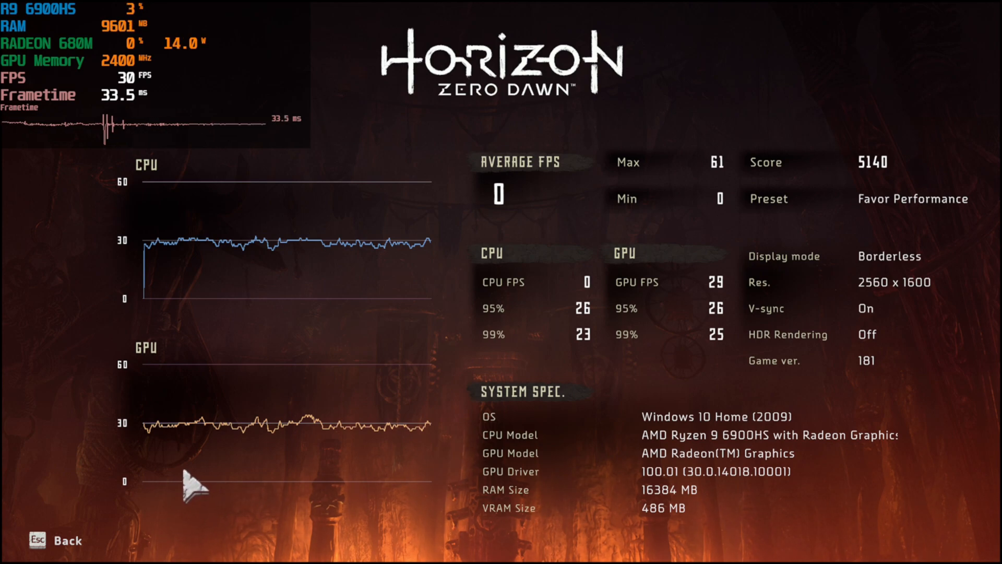